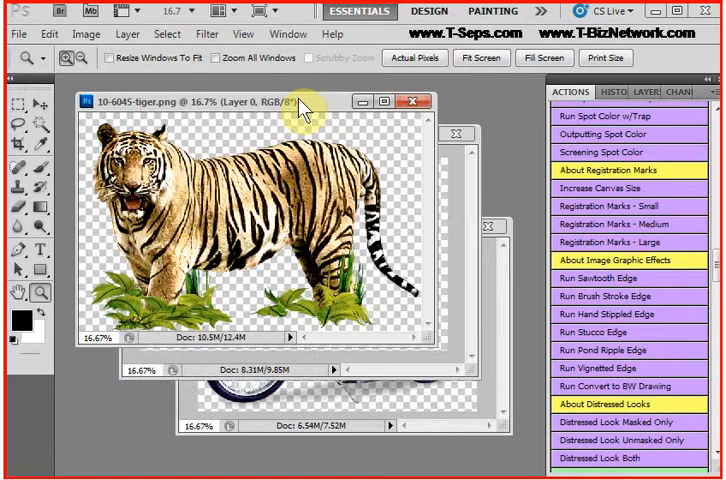
pyautogui.moveTo(304, 110)
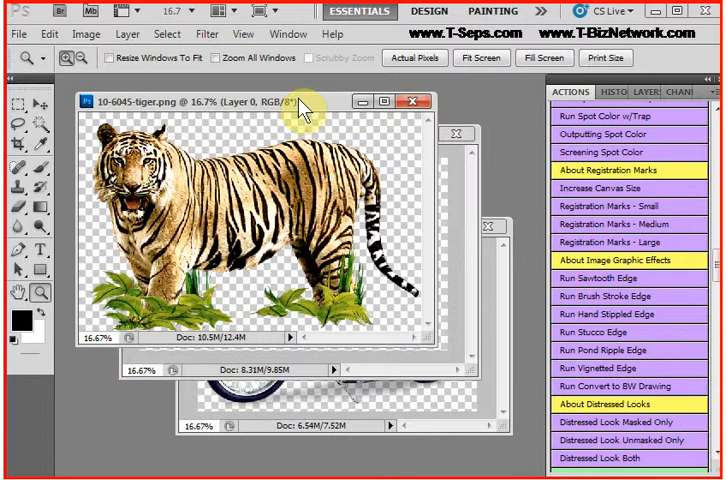
pyautogui.moveTo(272, 206)
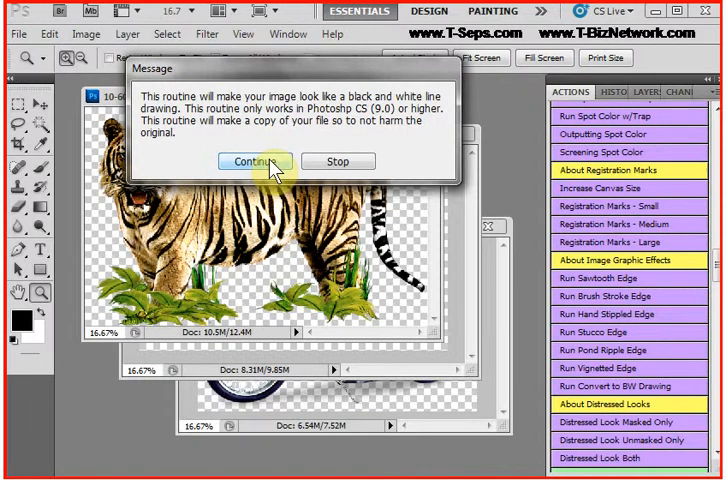
# - Continue the T-Seps 'Run Convert to Bill Drawing' action on the tiger image
pyautogui.click(256, 160)
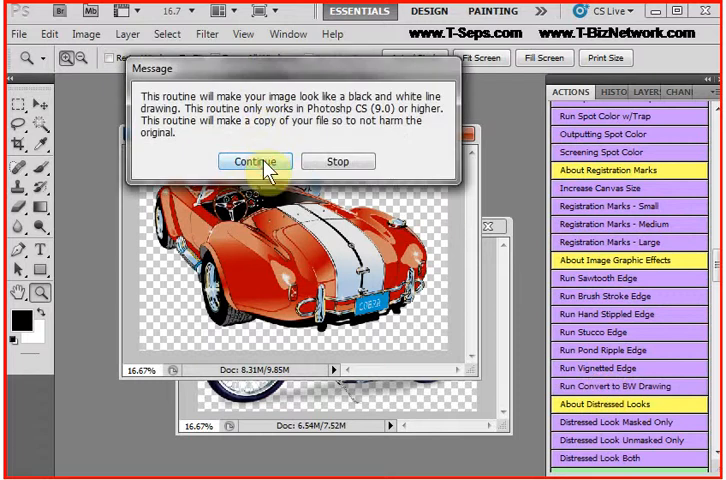
# - Convert the car and motorcycle to line drawings, then close the copies without saving
pyautogui.click(254, 160)
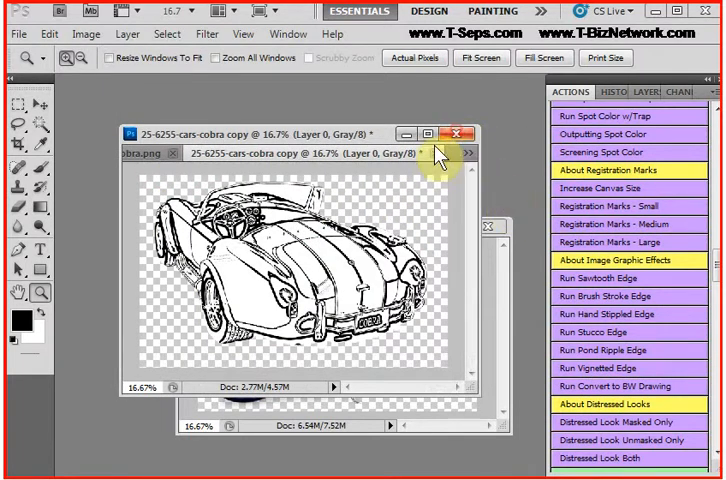
pyautogui.click(456, 128)
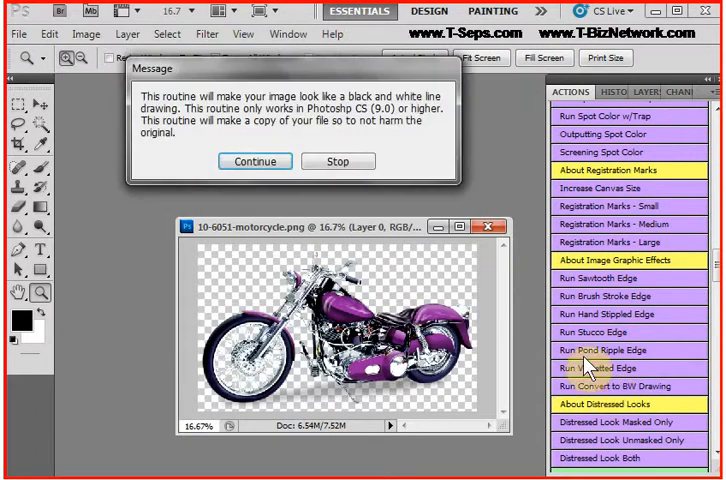
pyautogui.click(254, 160)
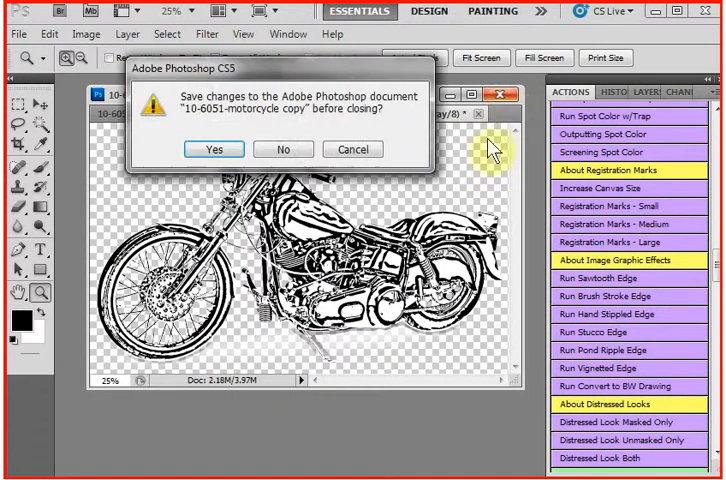
pyautogui.click(284, 148)
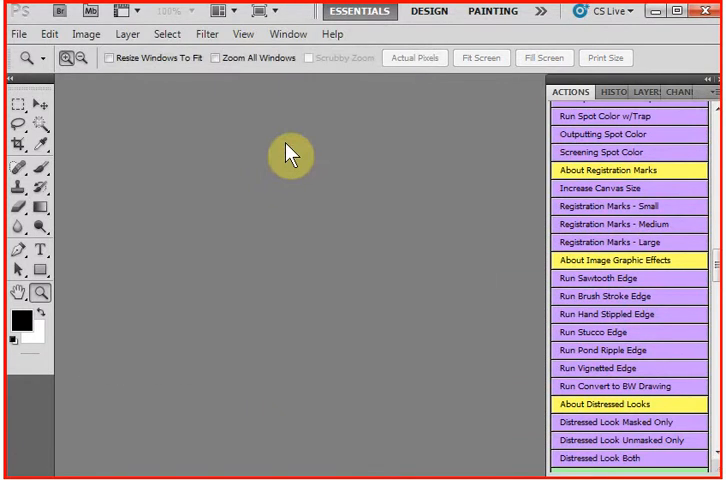